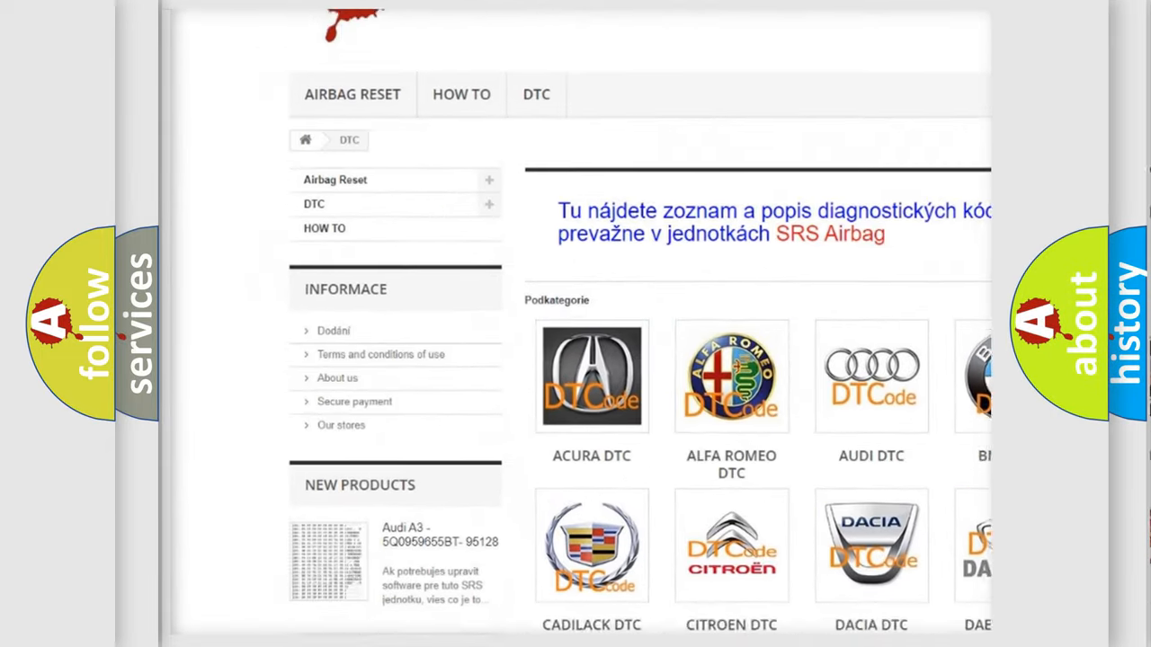
{"action": "scroll", "scroll_direction": "down", "scroll_amount": 3}
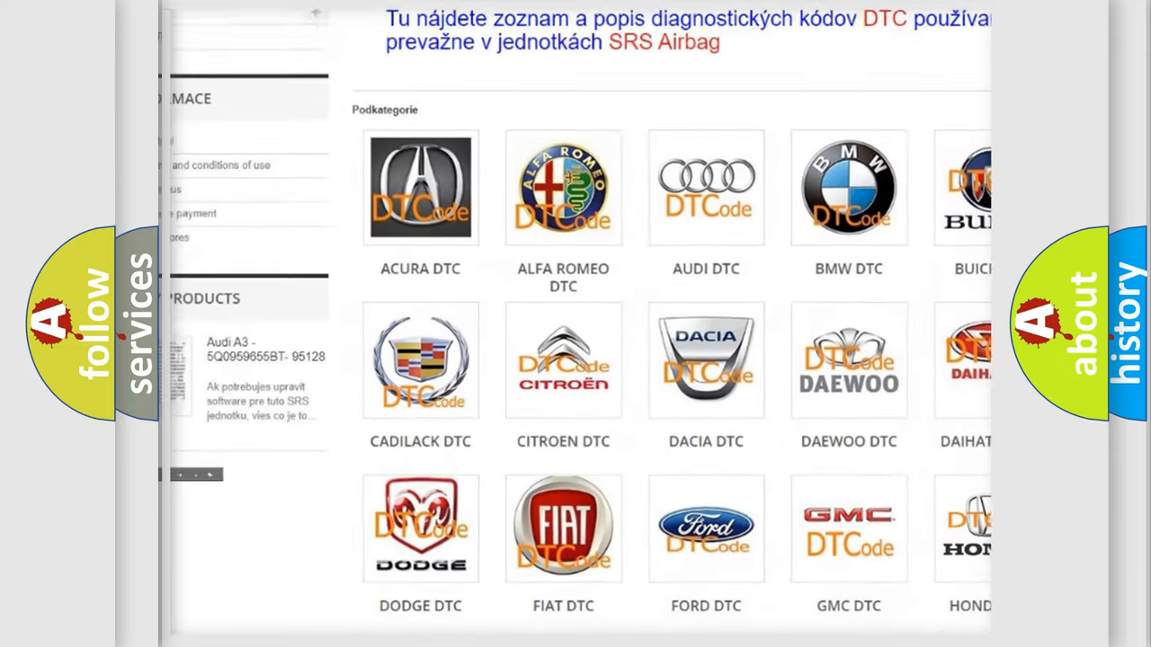
{"action": "scroll", "scroll_direction": "down", "scroll_amount": 3}
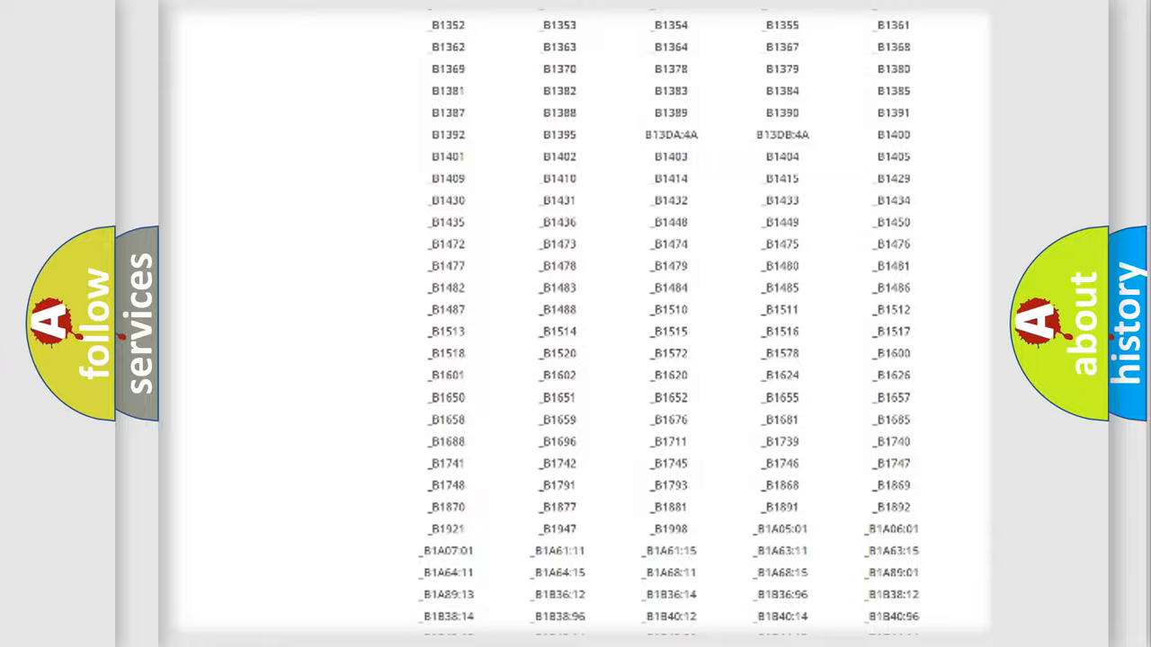
{"action": "scroll", "scroll_direction": "up", "scroll_amount": 3}
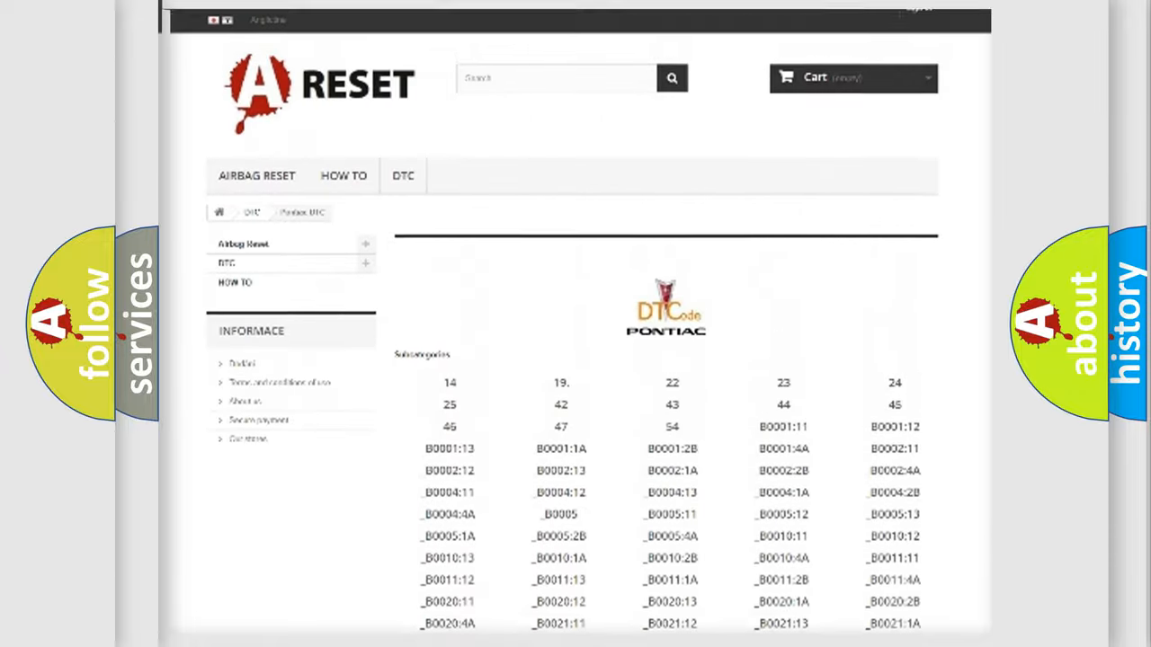